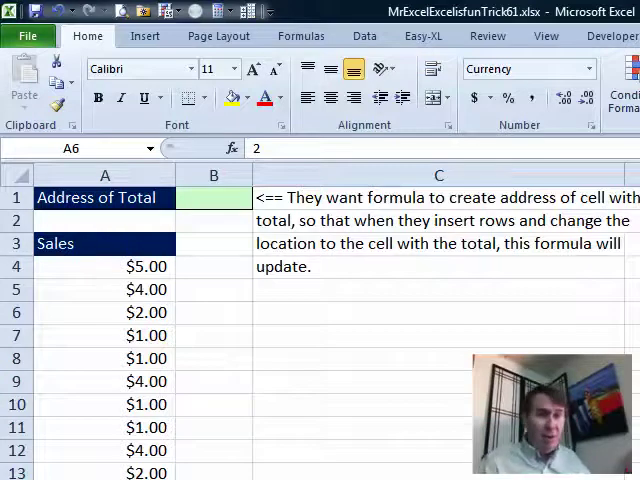
mouse_move(500, 332)
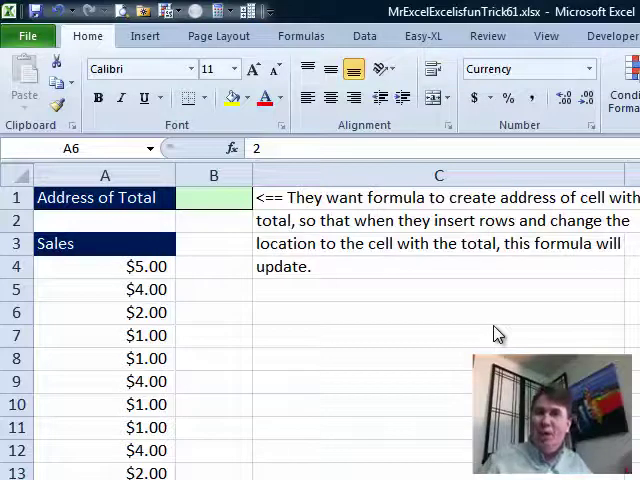
mouse_move(144, 318)
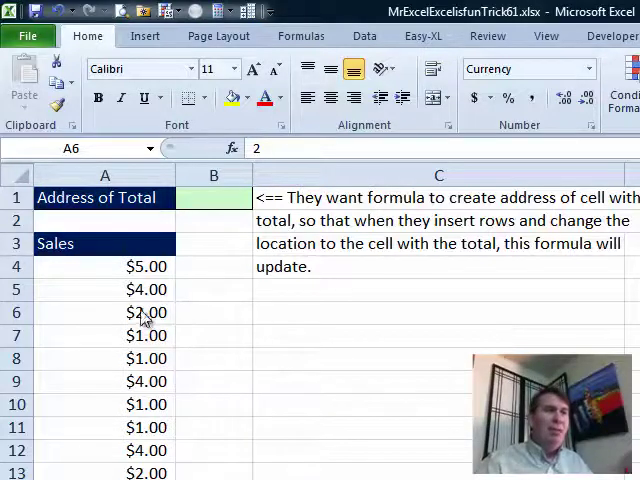
- Select values in the sales list down to the total cell
left_click(104, 312)
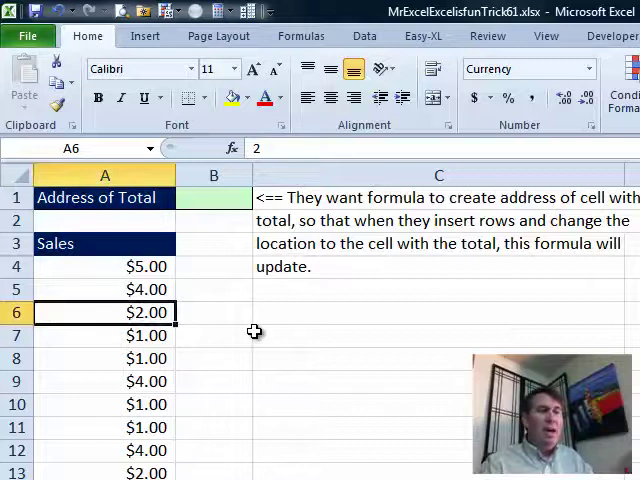
left_click_drag(104, 312, 104, 336)
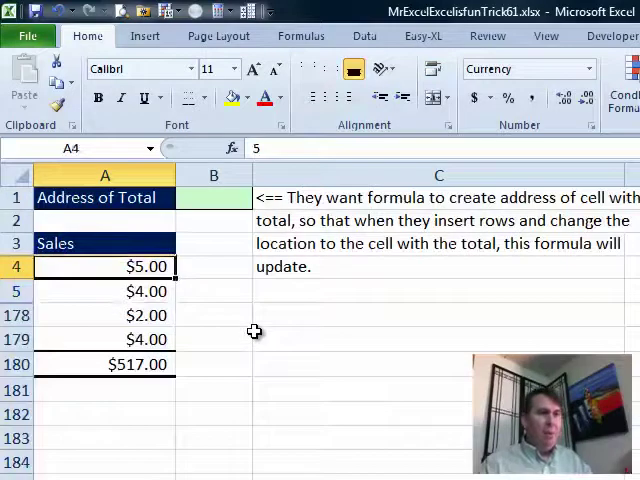
left_click(104, 364)
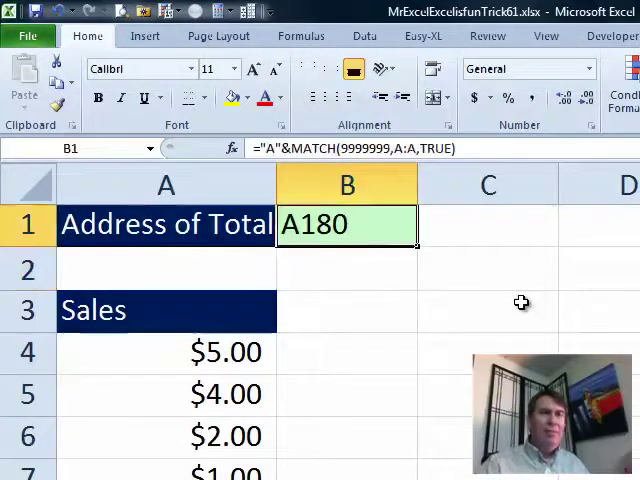
- Change the MATCH match type to 1 and prefix "A"& so B1 reads A180
double_click(348, 224)
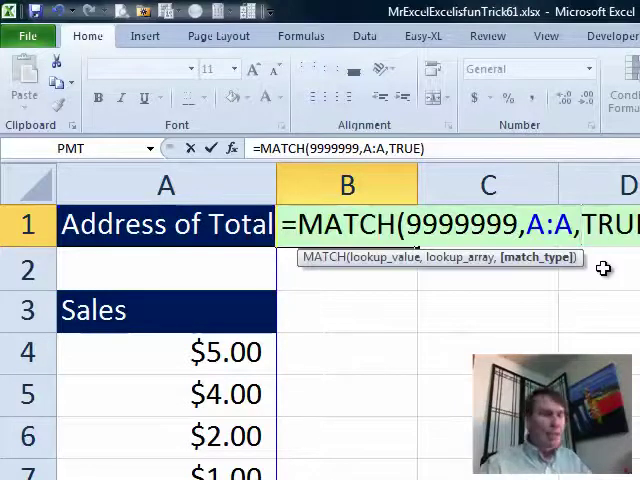
type("1")
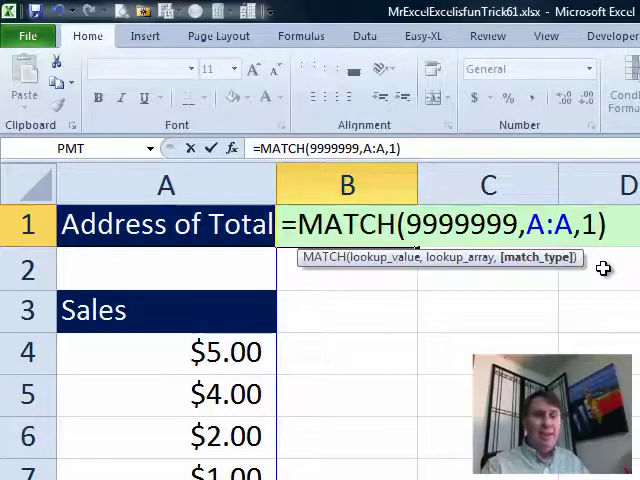
key("Enter")
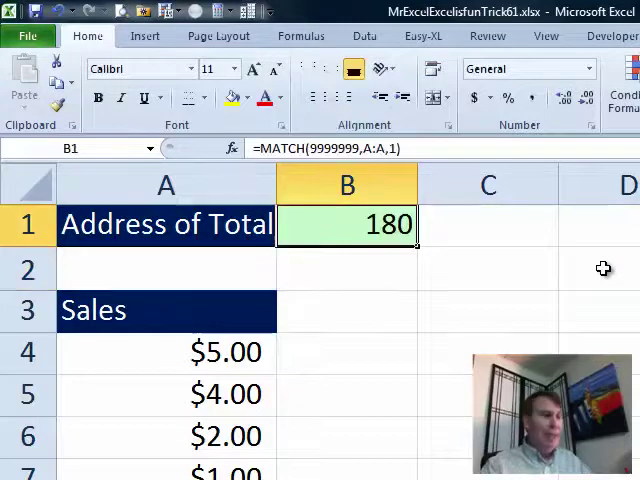
double_click(348, 224)
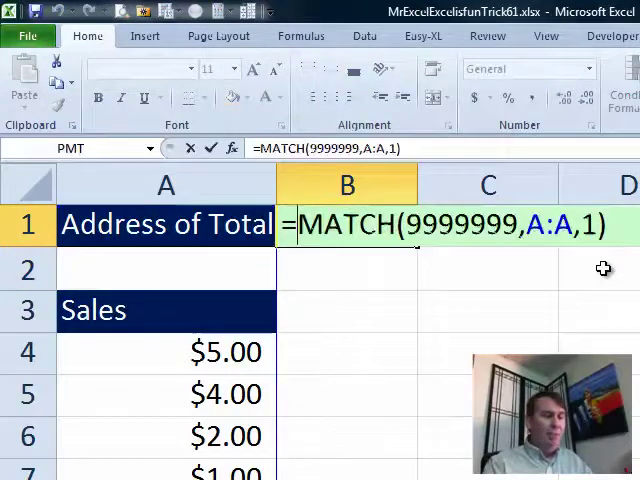
type("\"A\"&")
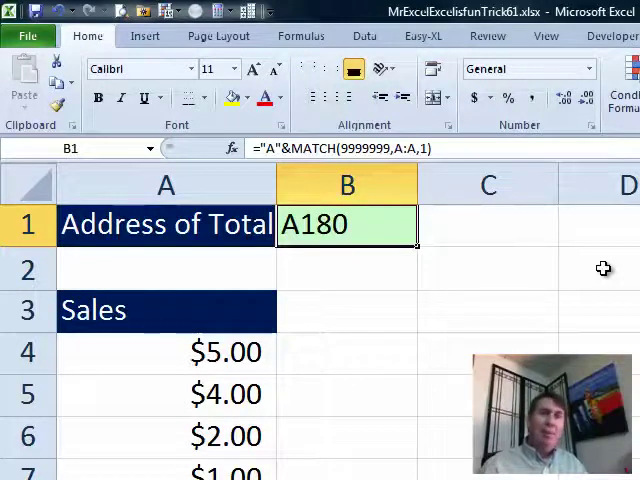
- Rework B1 so MATCH looks up MAX(A:A) instead of 9999999
double_click(348, 224)
type("Max(A")
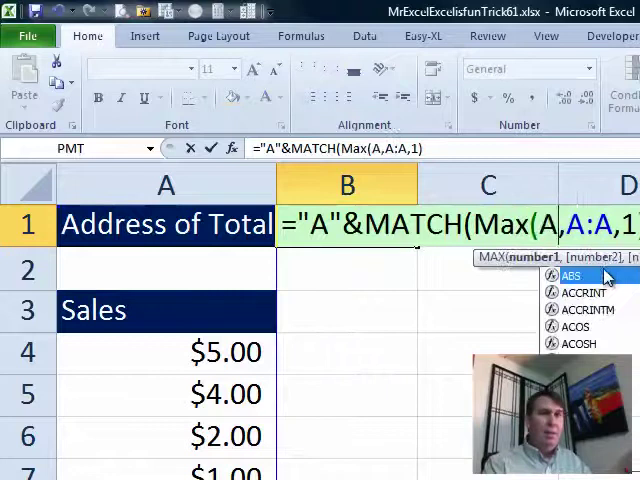
type("\"")
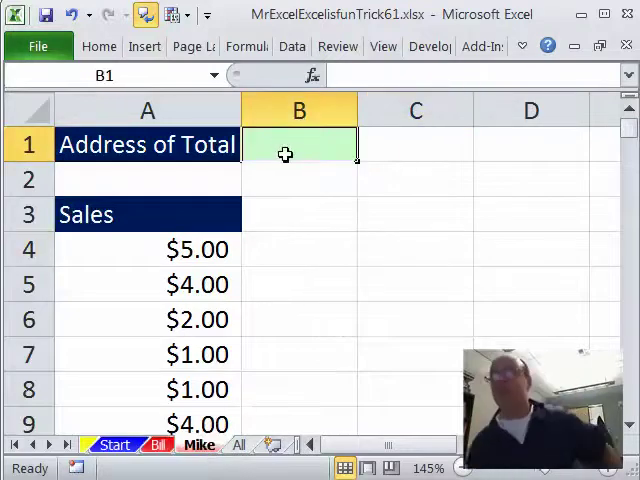
- Enter =ADDRESS(ROW(A180),COLUMN(A180), in B1, ready for the reference-style argument
type("=ad")
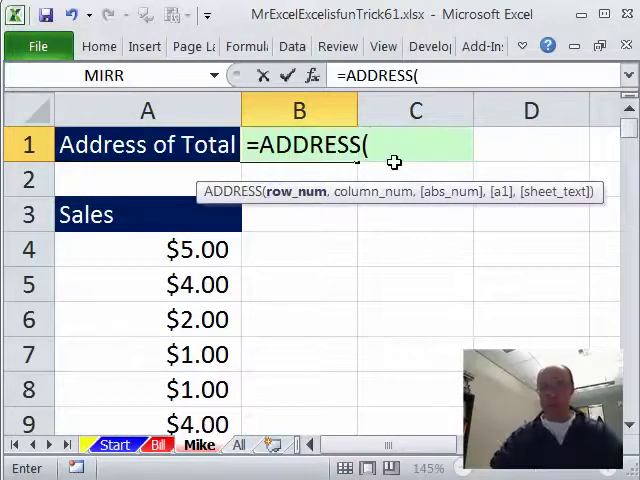
type("ROW(")
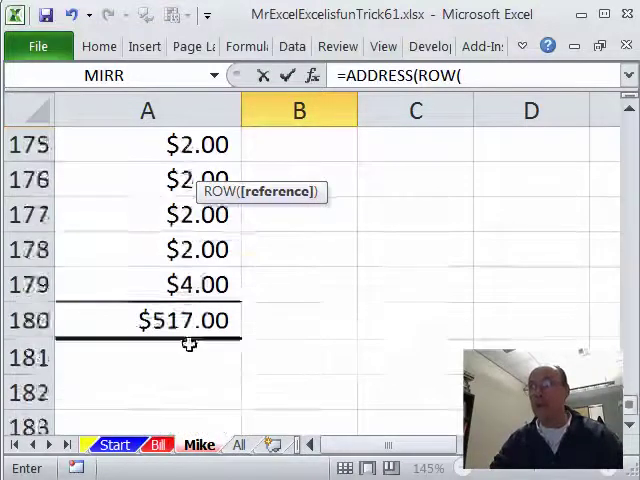
left_click(148, 214)
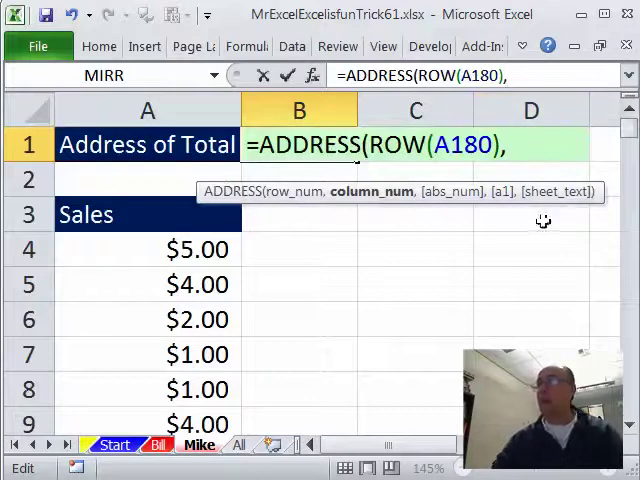
type("clo")
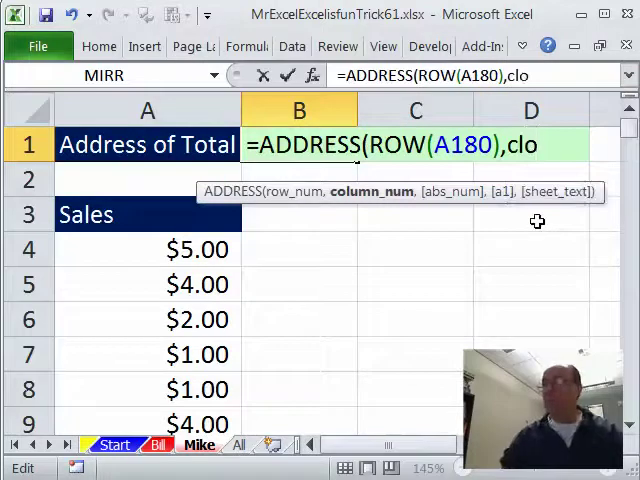
key("Backspace")
type("COLUMN(")
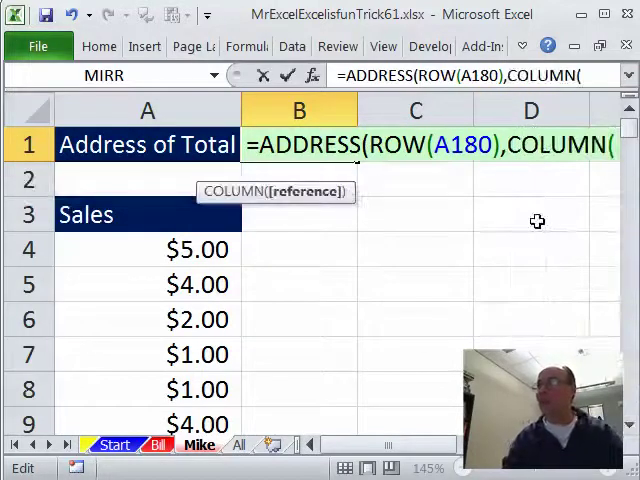
type("a1")
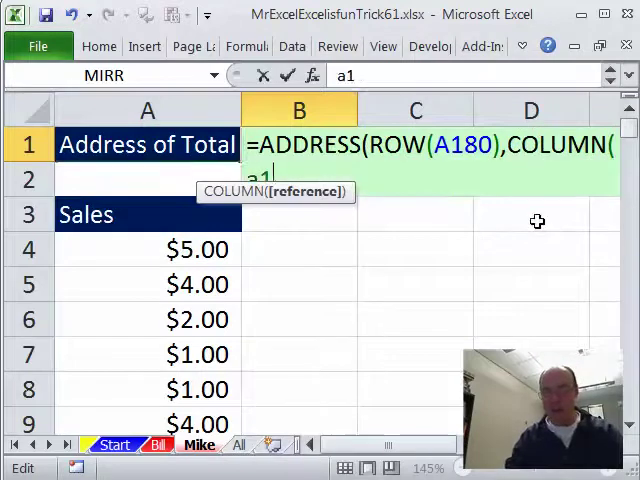
type("80)")
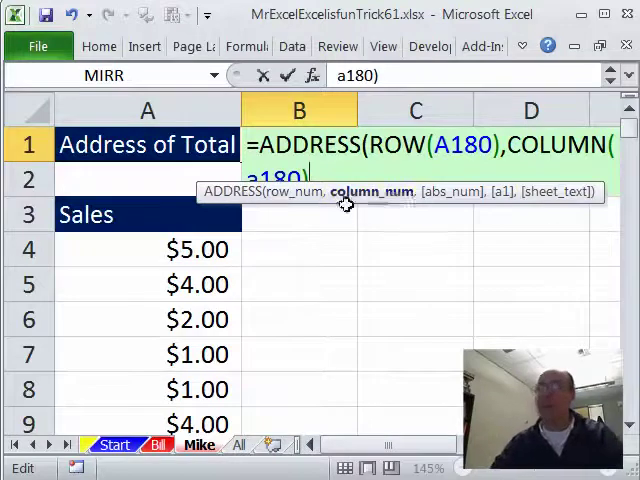
type(",")
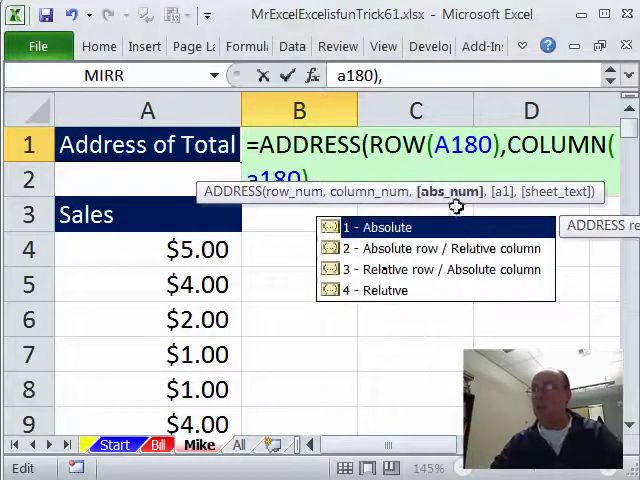
mouse_move(490, 256)
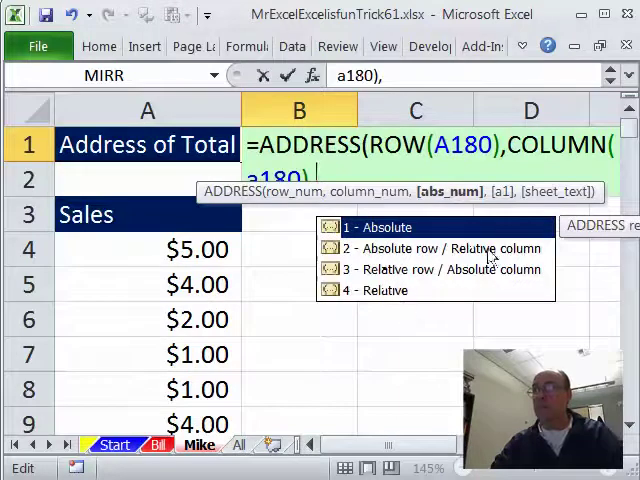
mouse_move(344, 300)
type("4,")
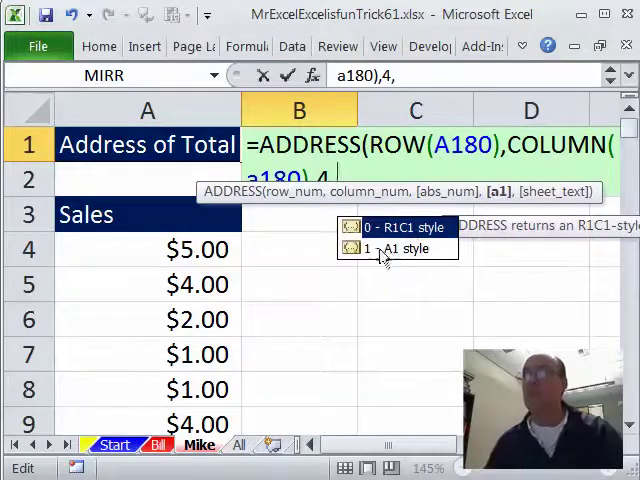
mouse_move(398, 258)
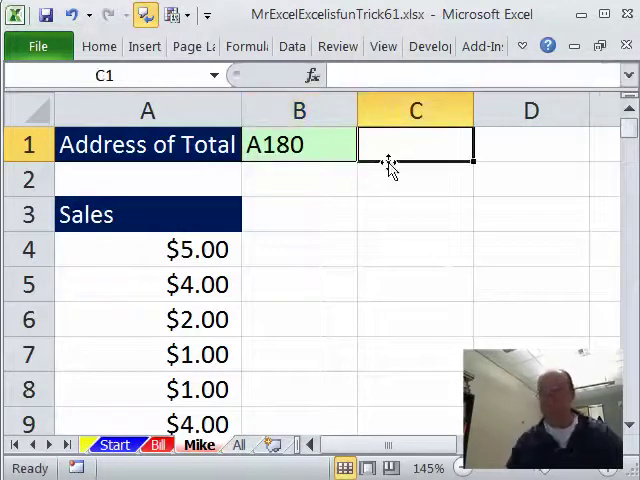
- Enter =CELL("address",A180) in C1, returning $A$180
type("=CELL(\"address")
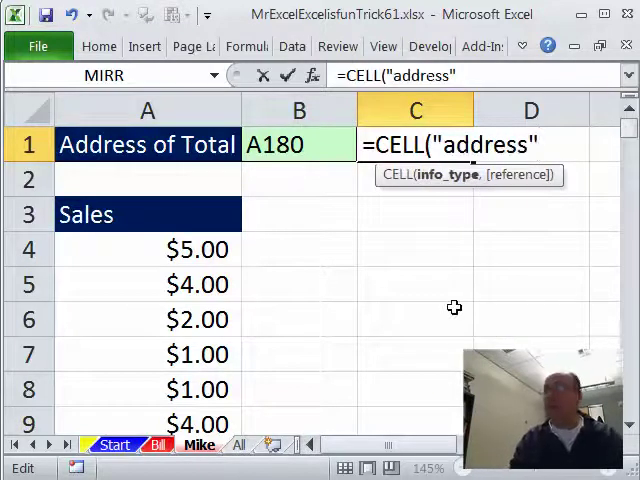
type(",")
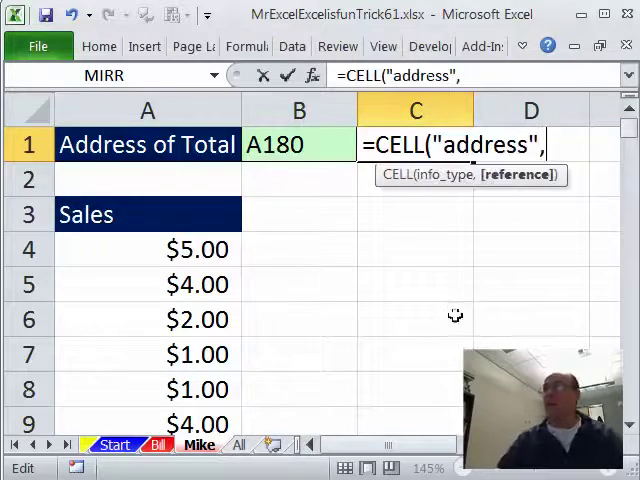
type("a1")
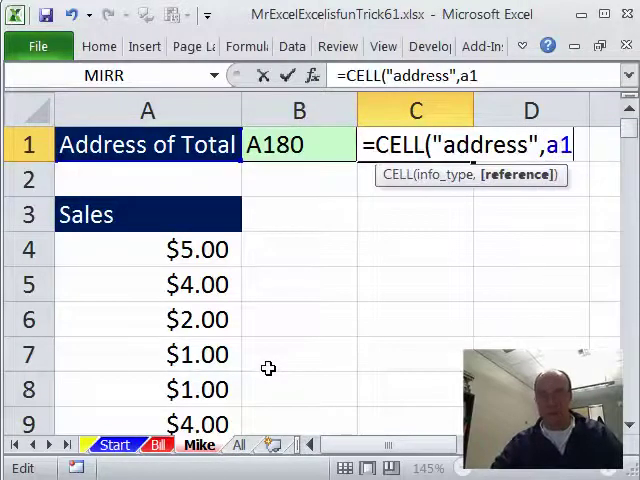
type("80")
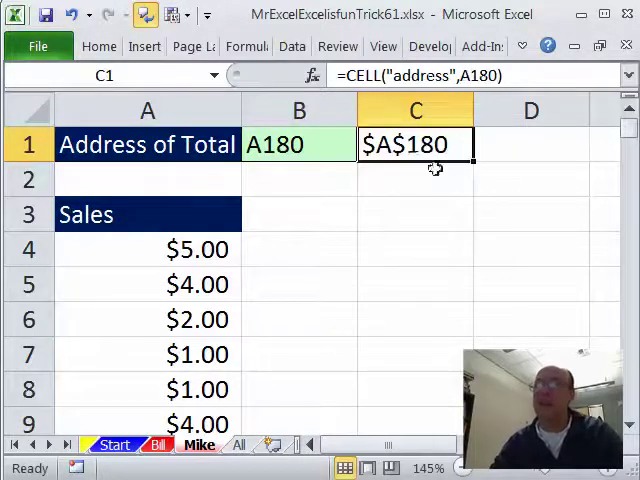
left_click_drag(148, 284, 148, 320)
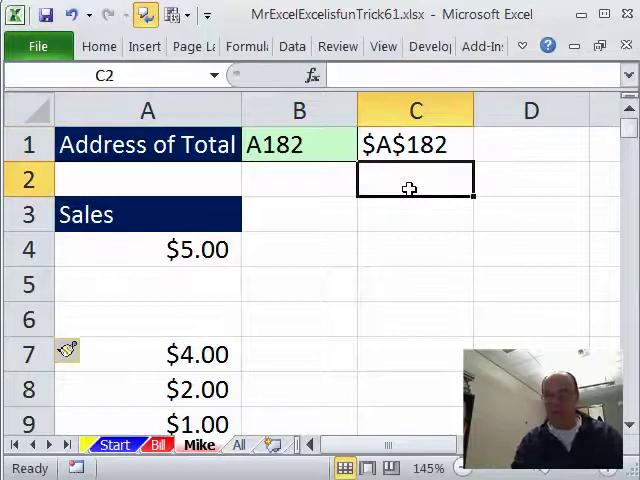
- Build =SUBSTITUTE(CELL("address",A182),"$","" in C2 to strip the dollar signs
type("CELL(\"address\",A182)")
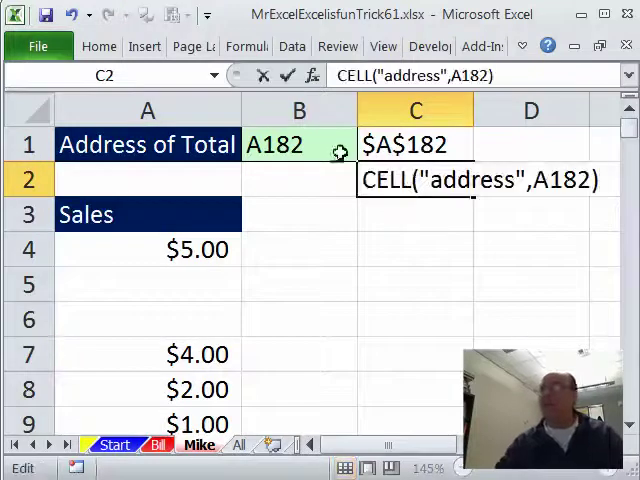
type("=s")
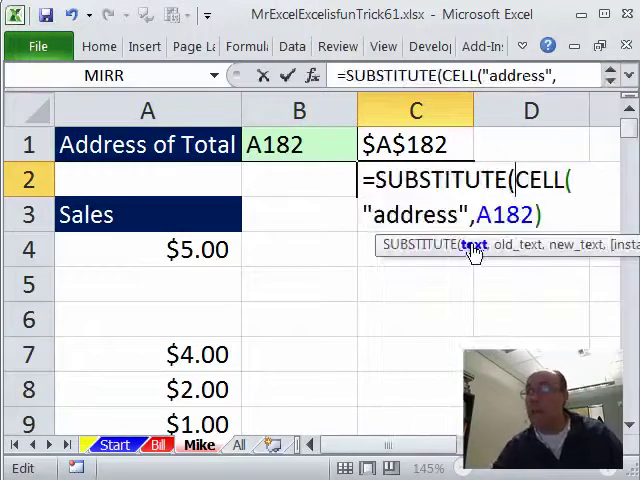
type(",")
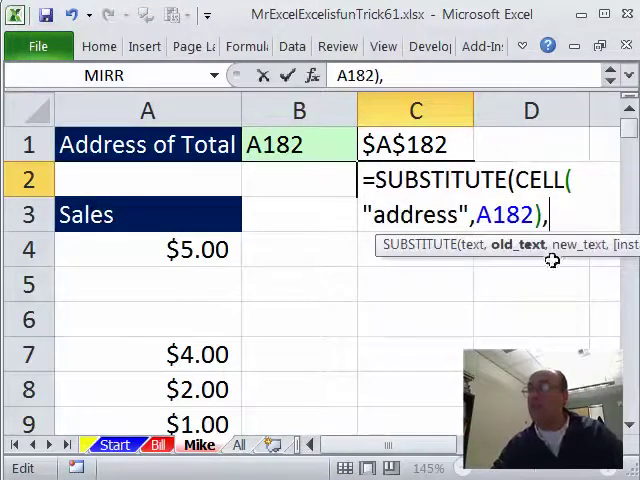
type("\"")
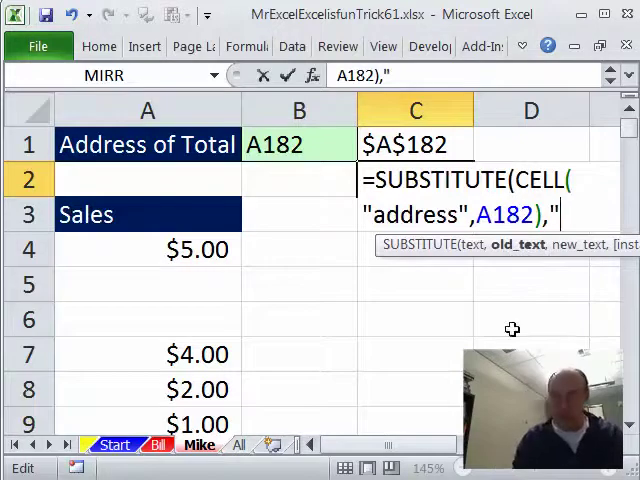
type("$")
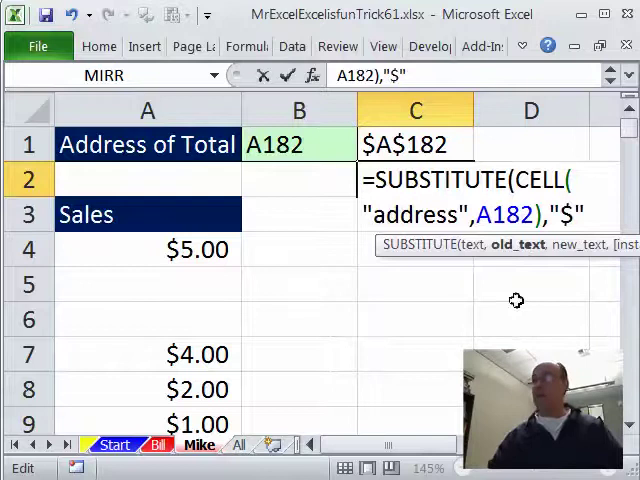
type(",")
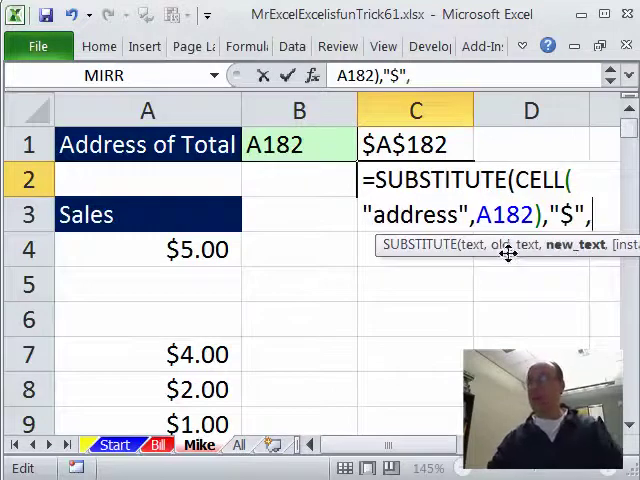
type("\"\"")
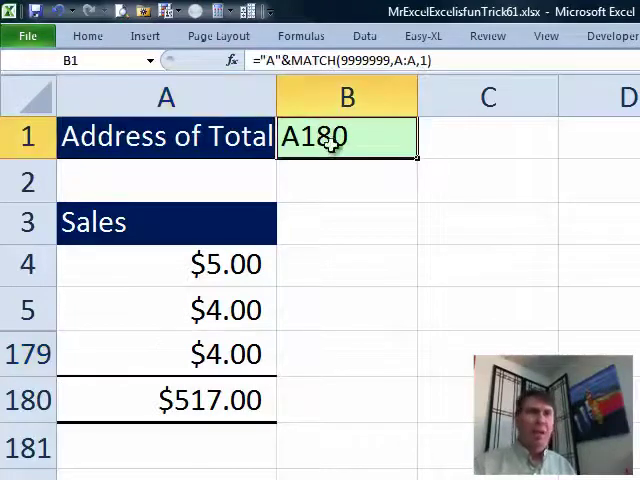
- Edit B1's ="A"&MATCH formula to start wrapping the MATCH in ROW
double_click(348, 136)
type("ROW(")
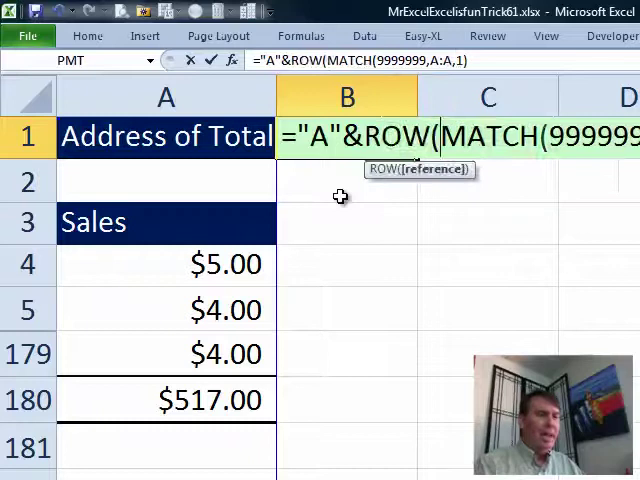
type("A")
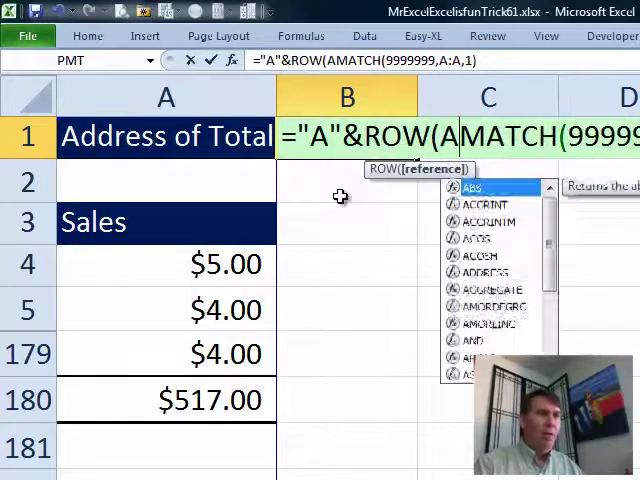